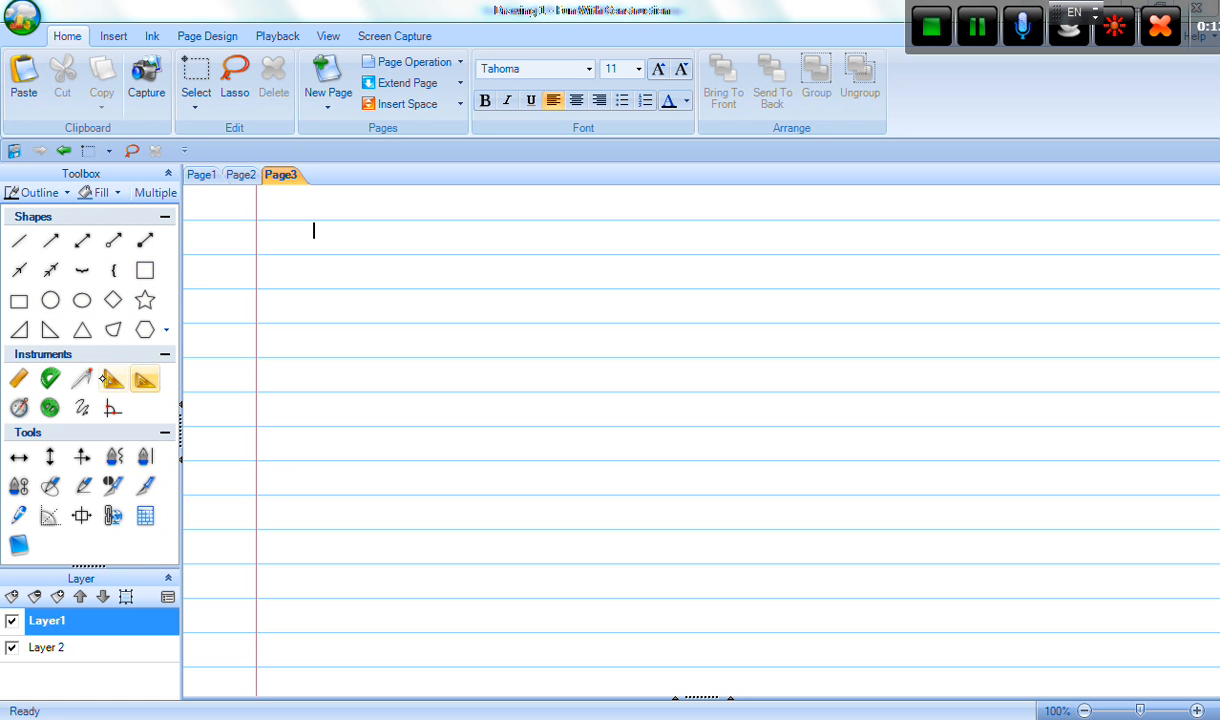
mouse_move(145, 378)
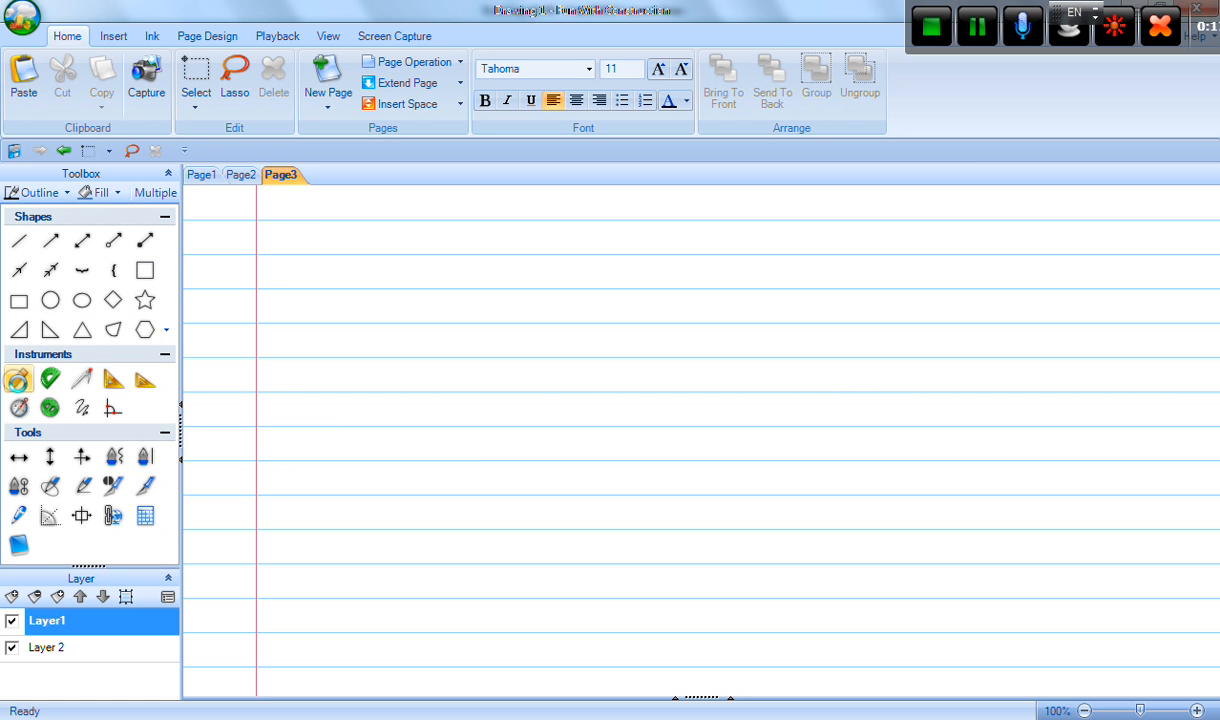
Place a ruler and protractors on Page3, then draw a compass arc at 9 cm.
click(50, 378)
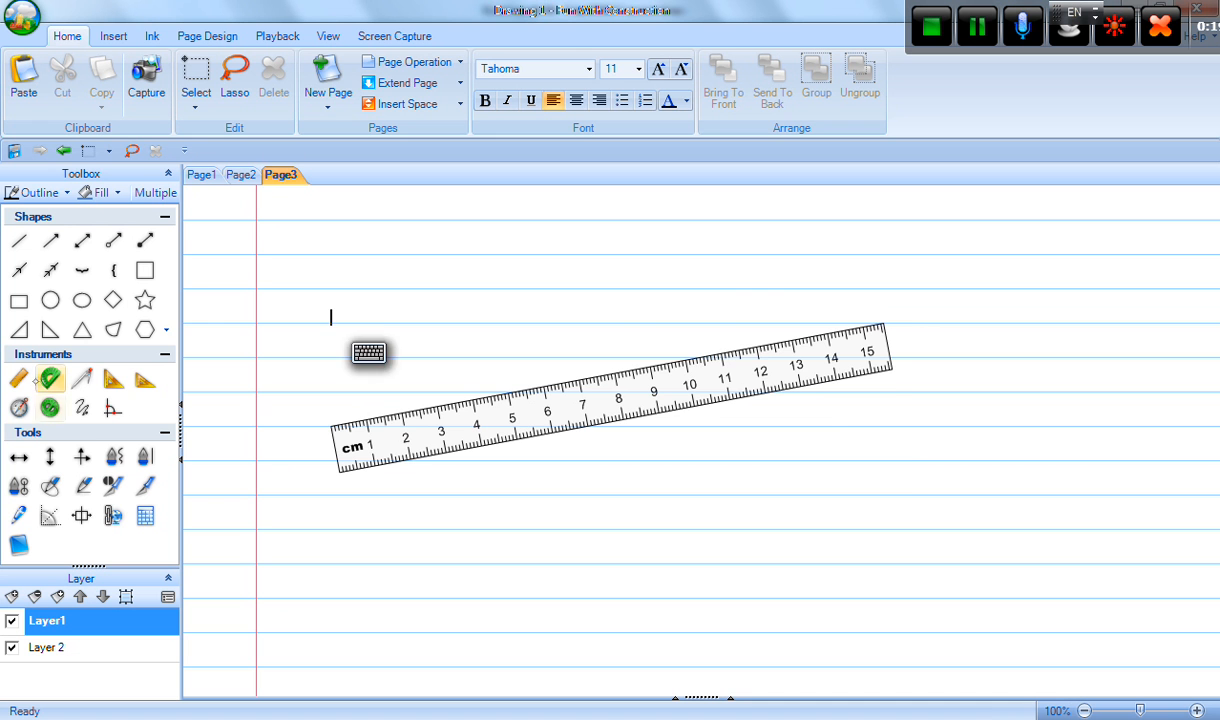
click(50, 407)
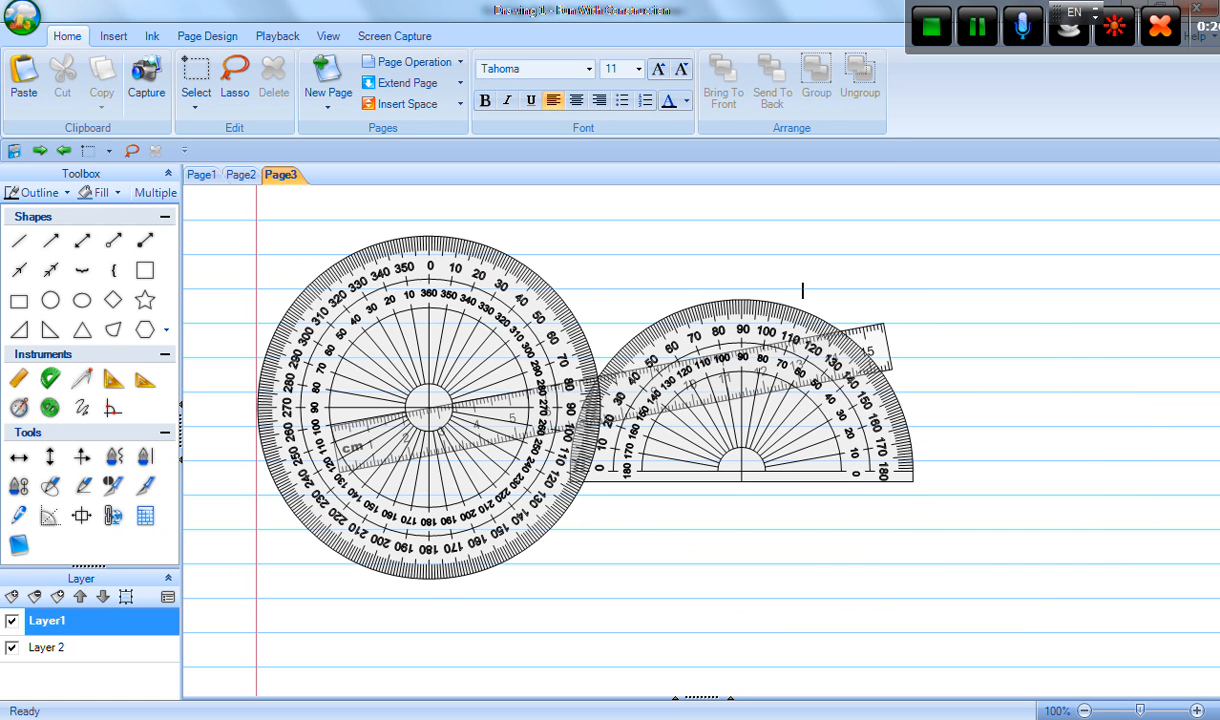
click(82, 378)
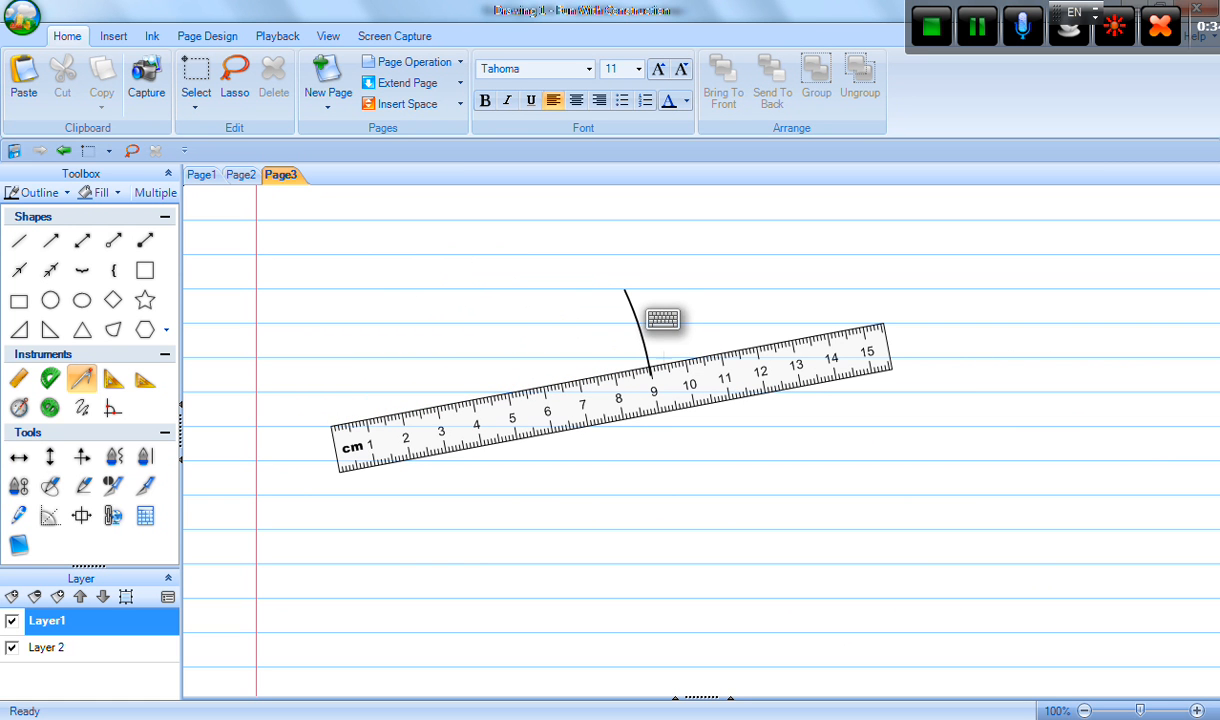
mouse_move(82, 407)
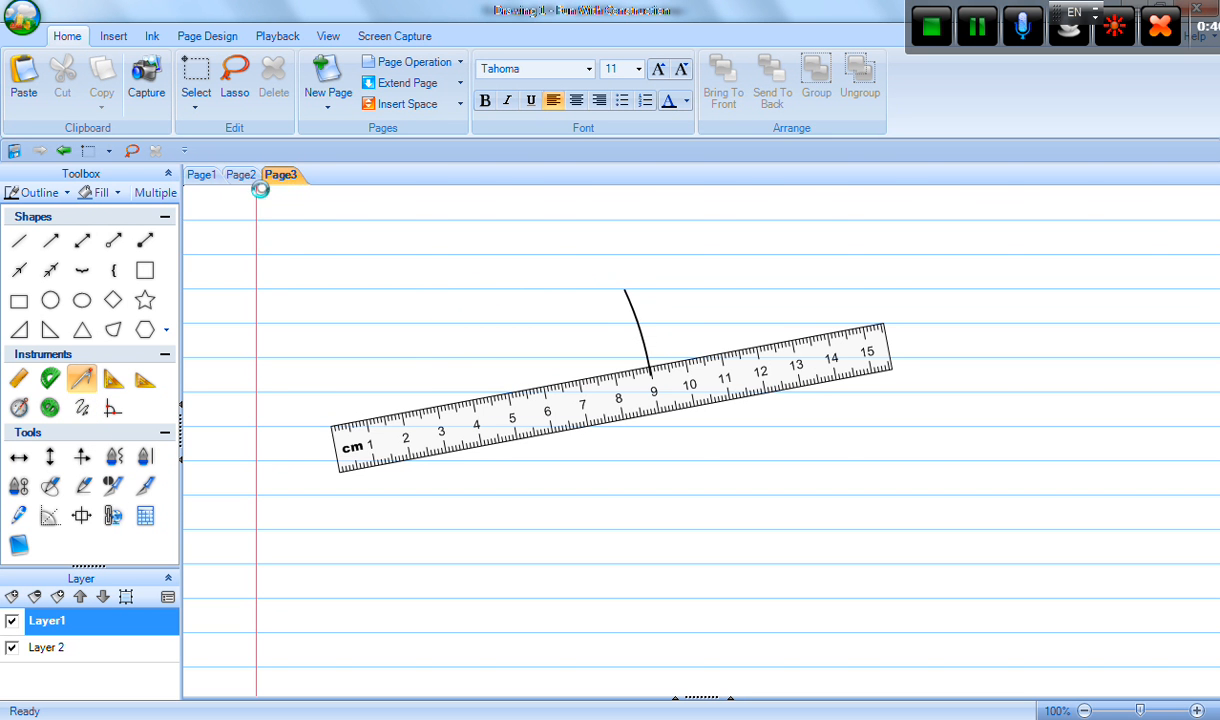
Open Page4 and bring up the lined stationery background choices.
click(328, 80)
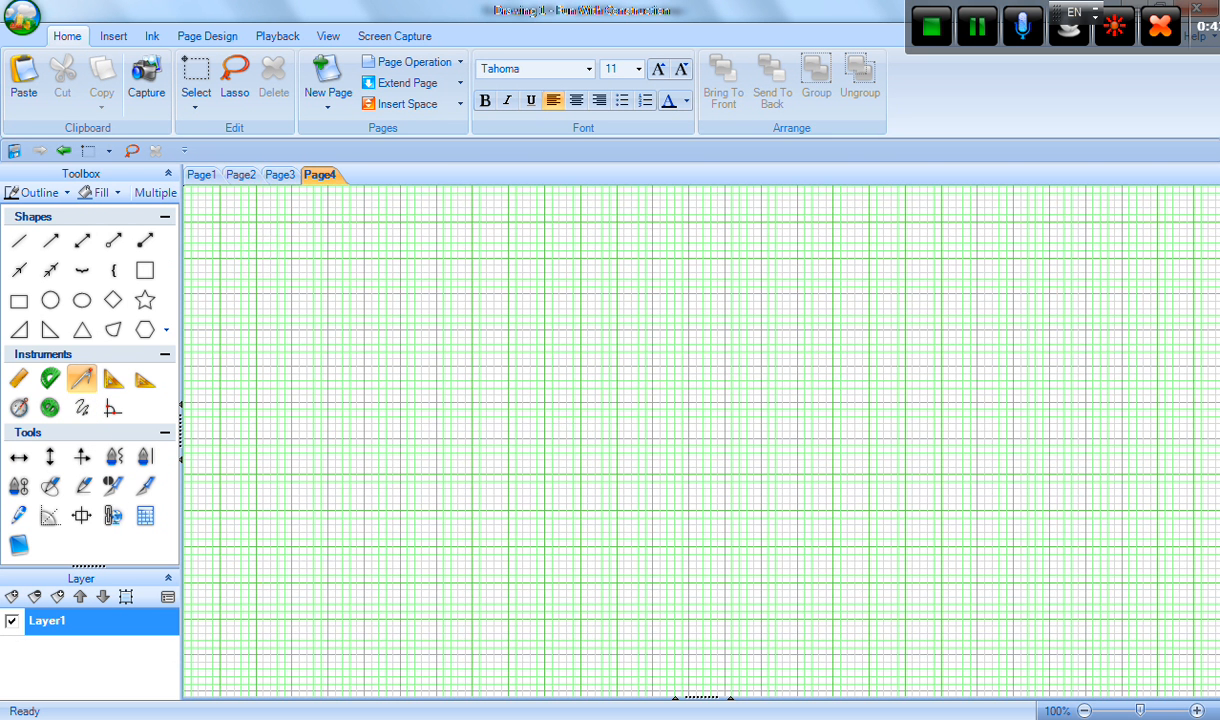
click(207, 36)
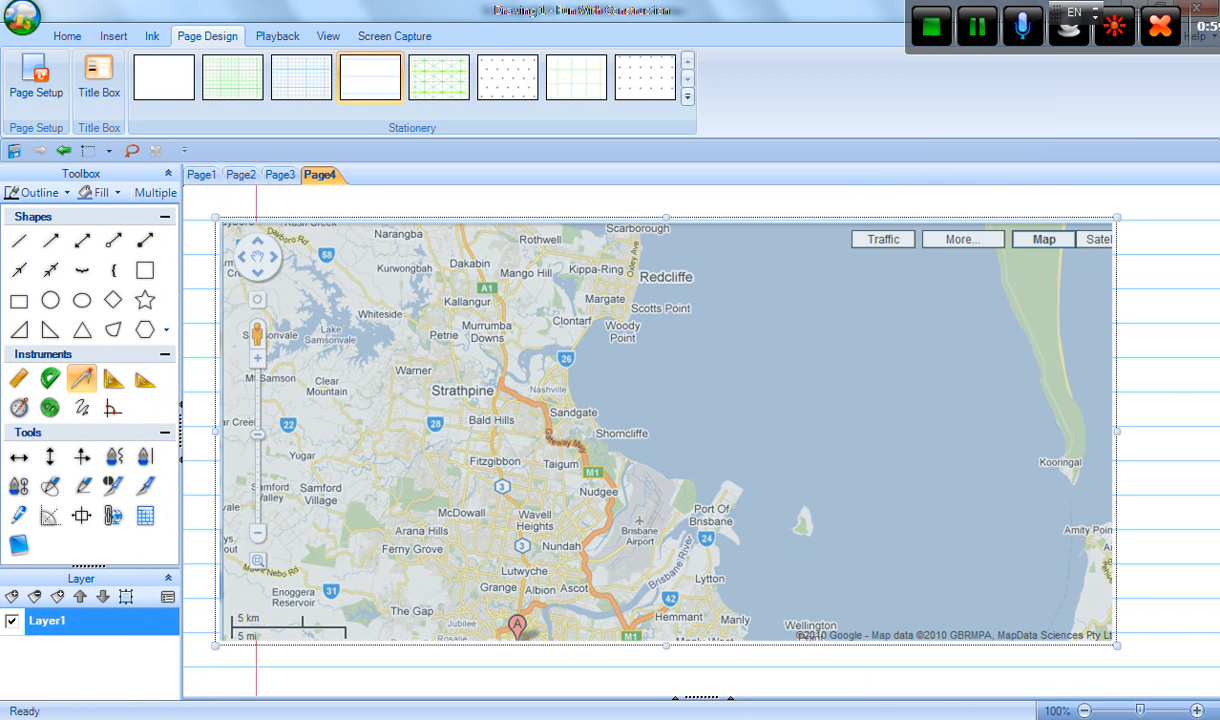
mouse_move(1155, 310)
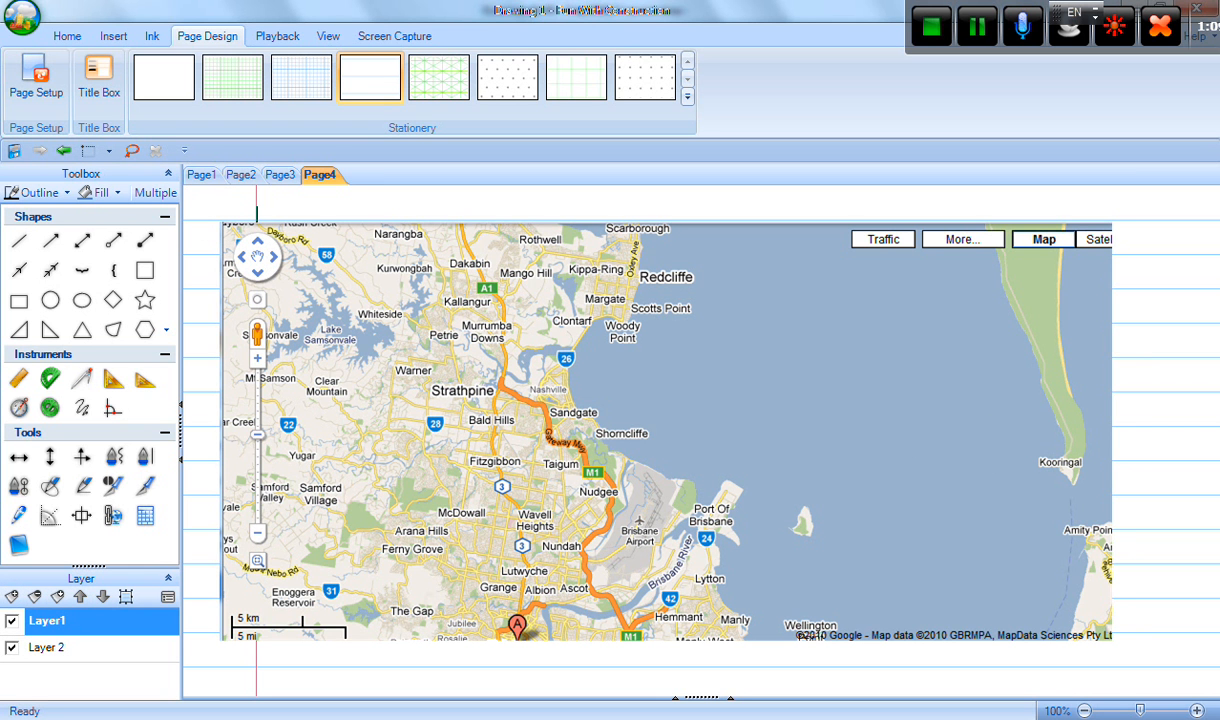
mouse_move(831, 345)
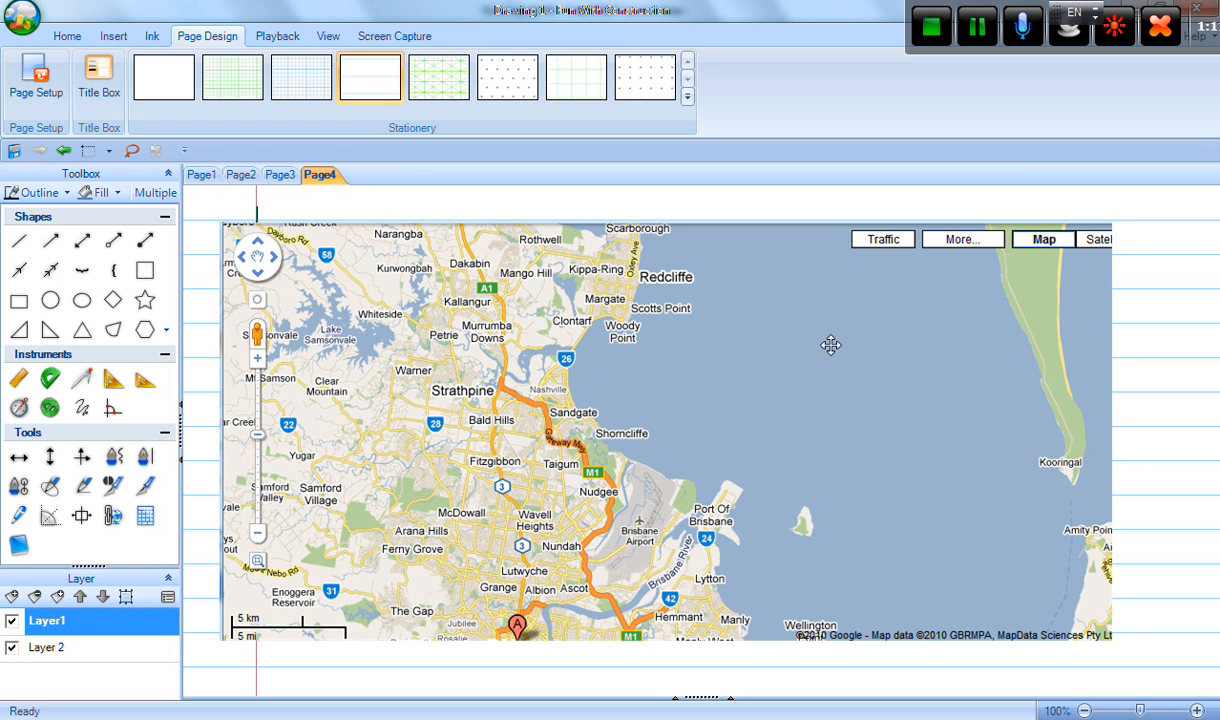
On Layer 2, measure the Kooringal line with ruler and protractor, then open Calculator.
click(48, 647)
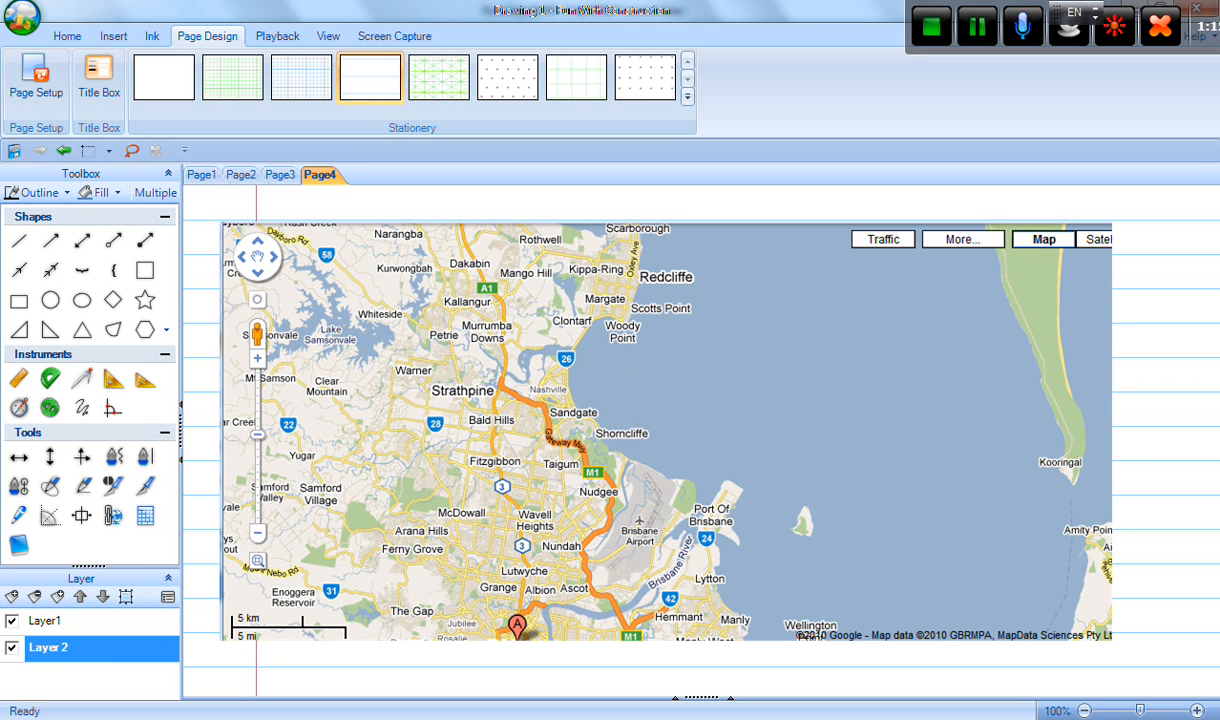
click(18, 378)
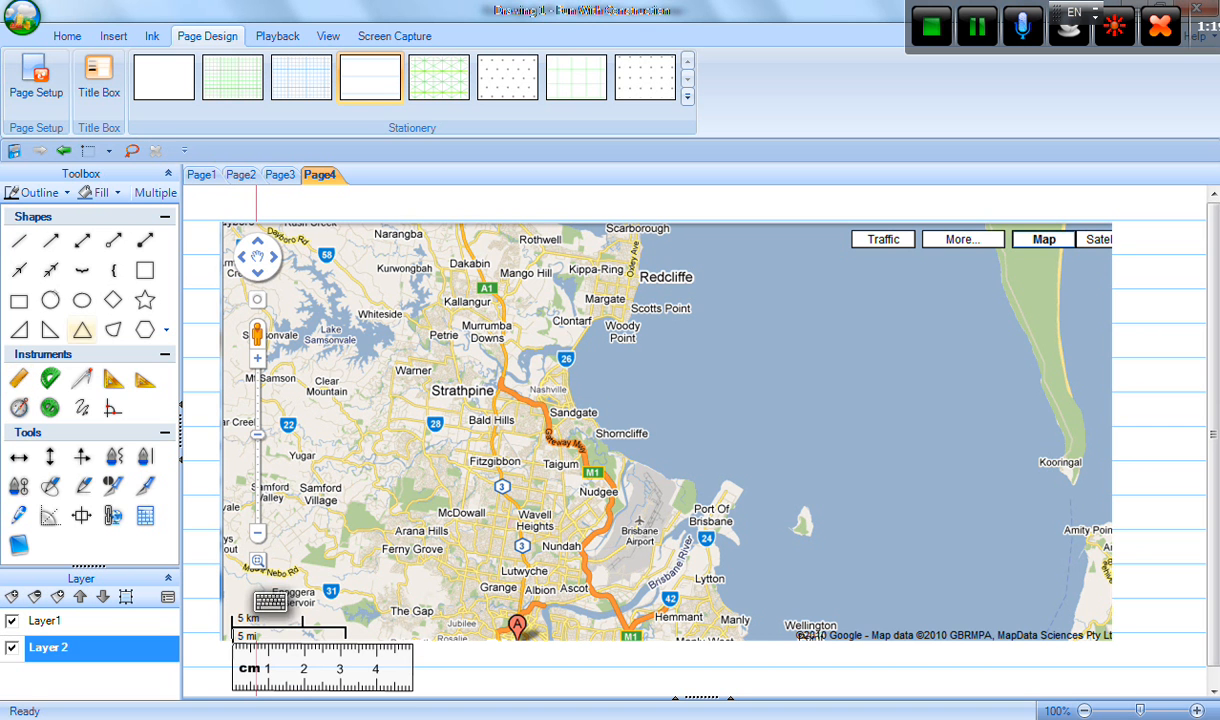
click(18, 240)
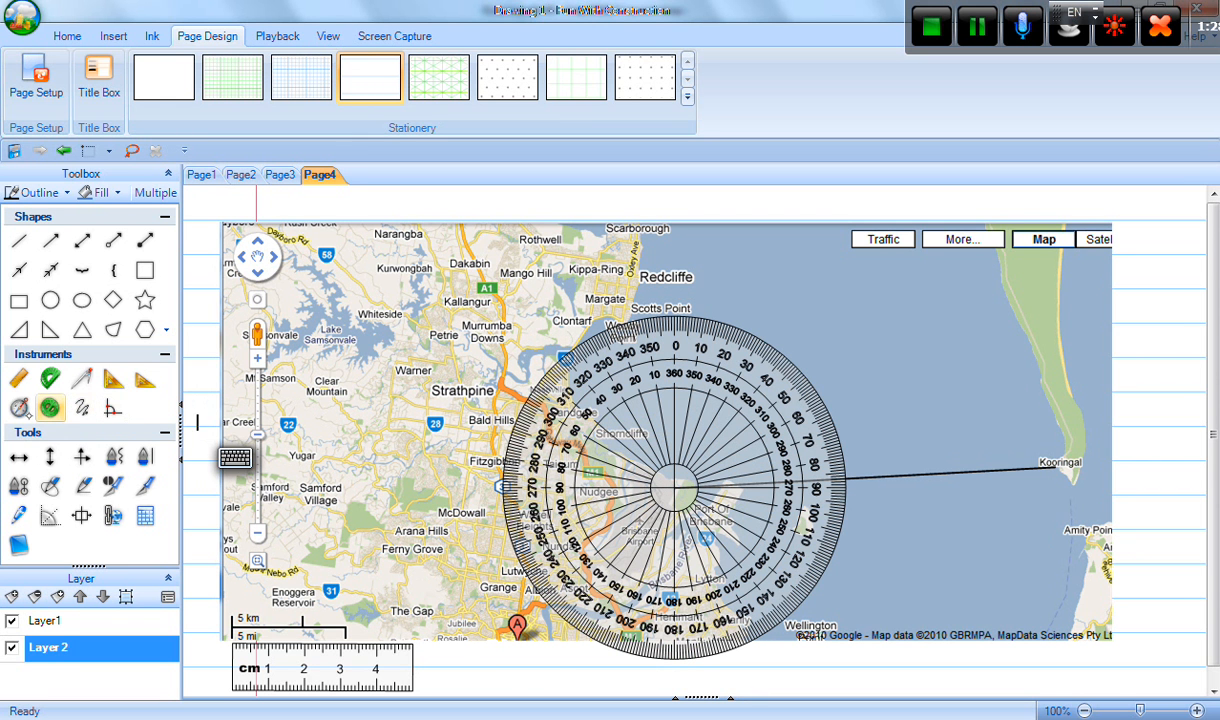
click(18, 378)
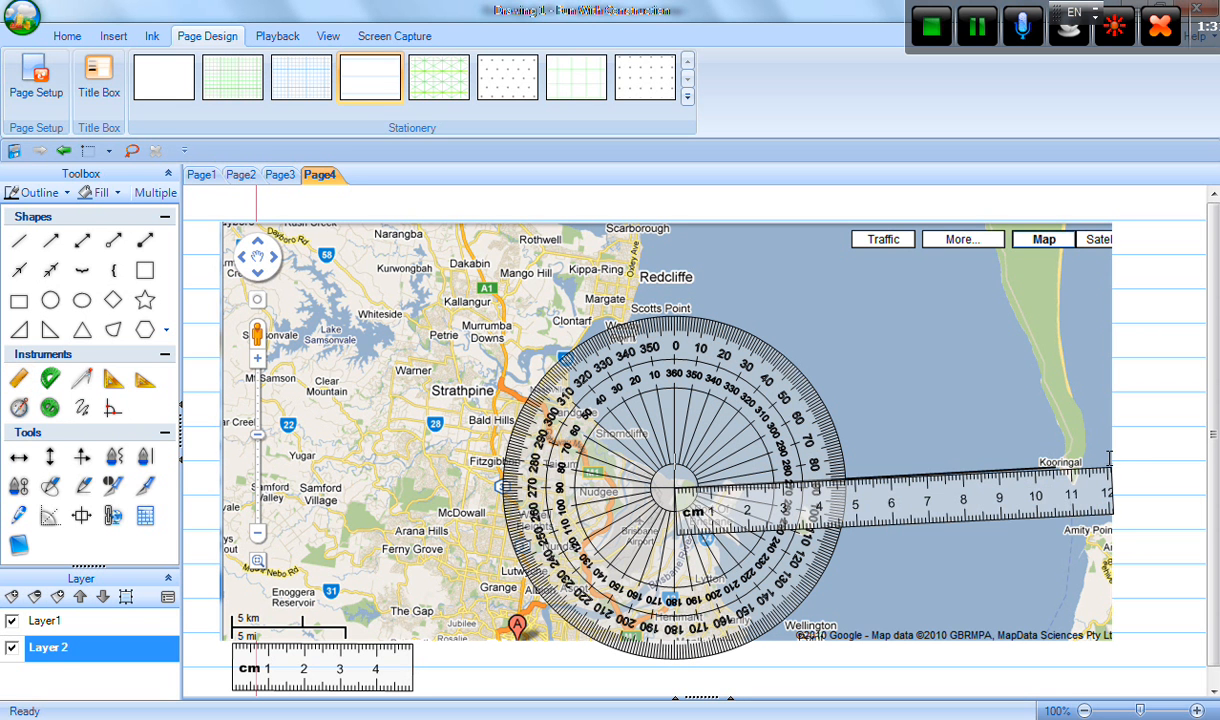
click(145, 516)
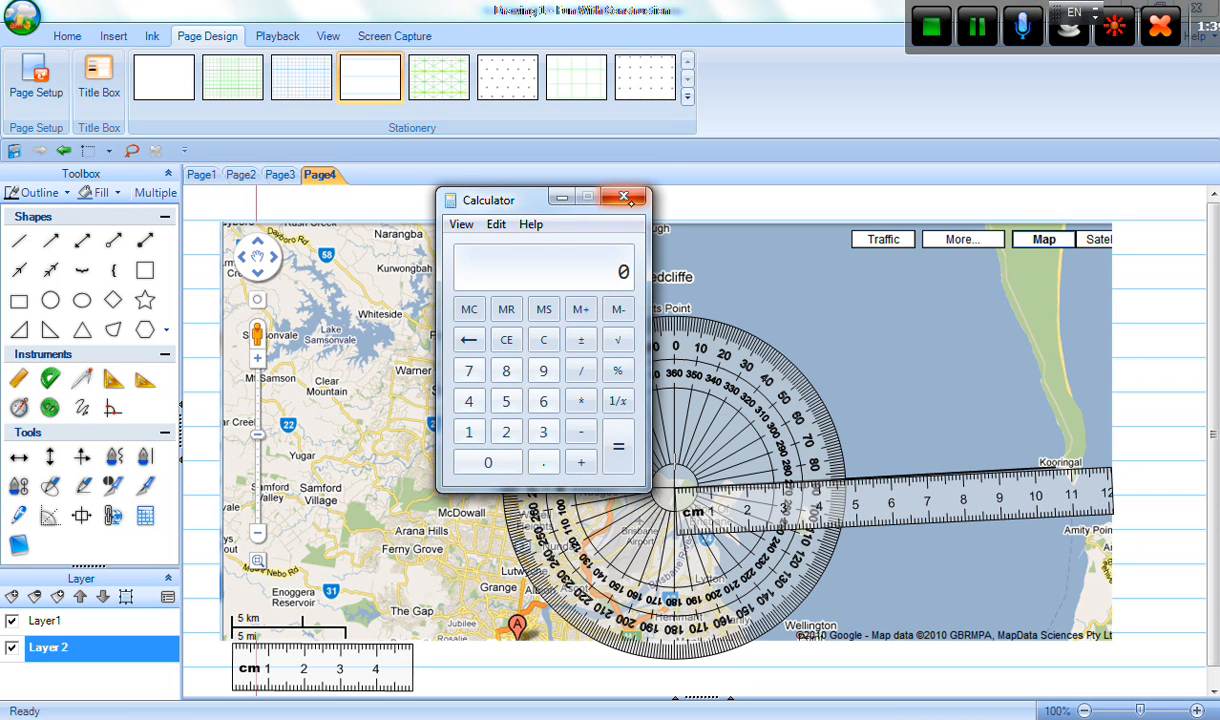
Add a '56km' text label below the map.
click(623, 197)
text(56)
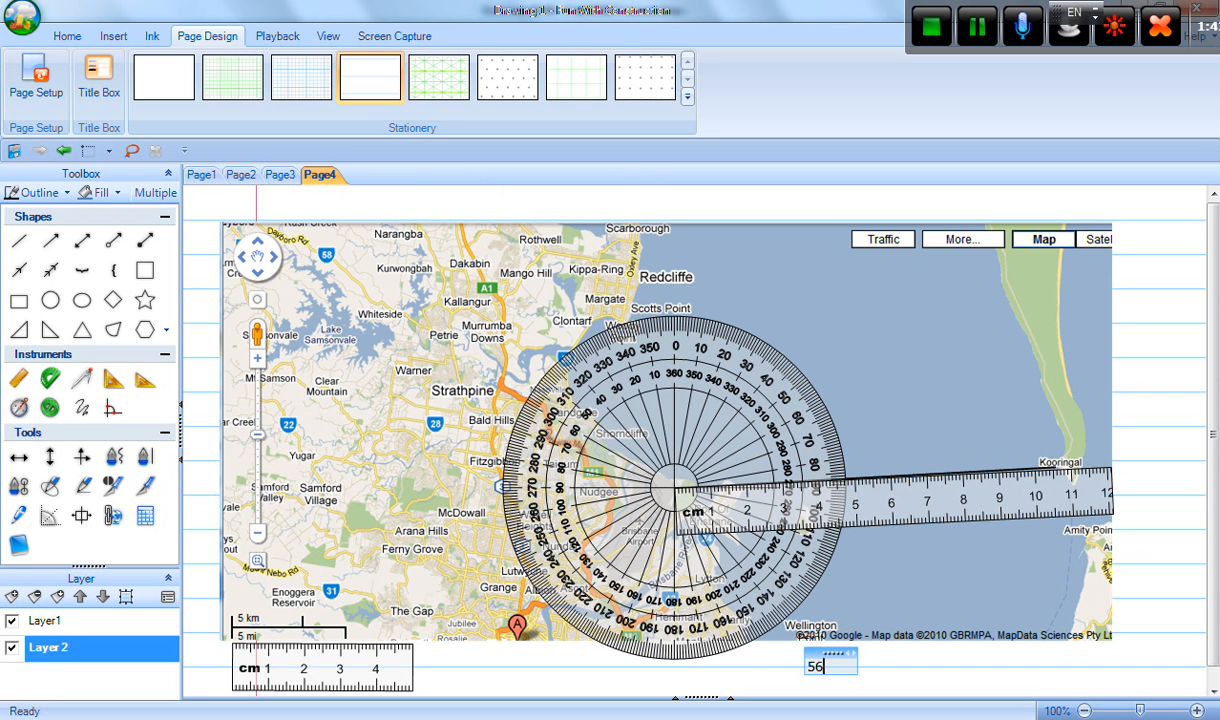
text(km)
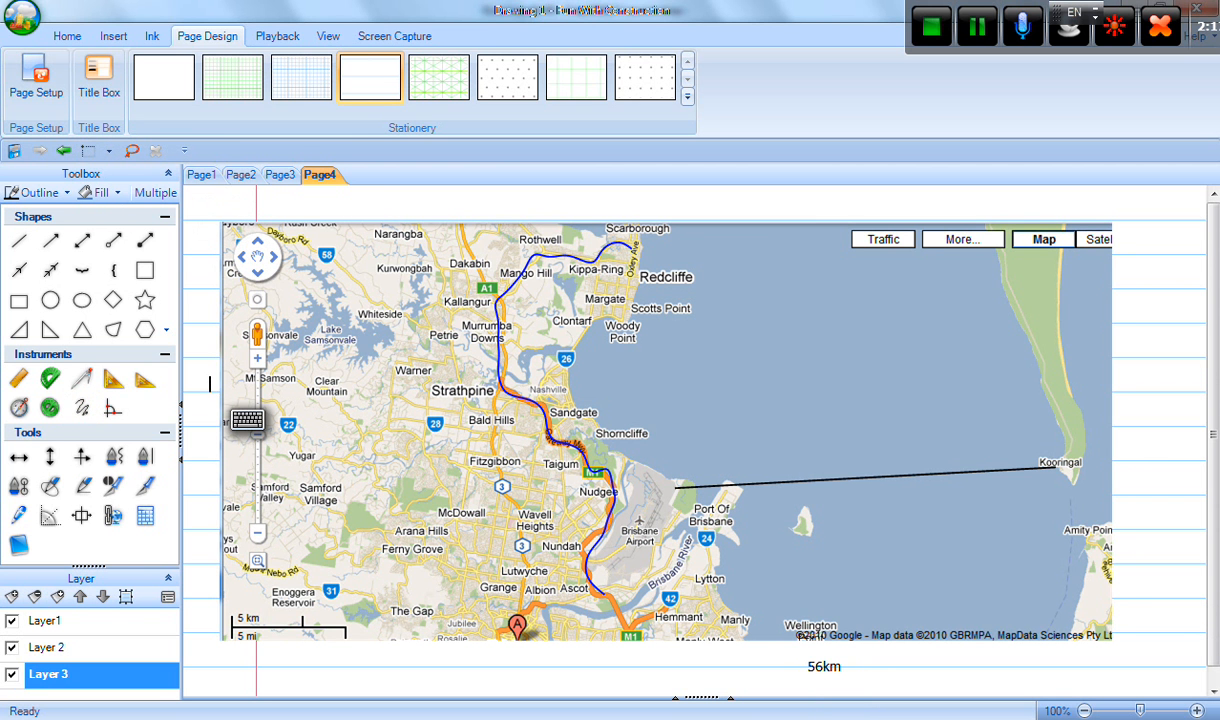
Switch to the Word whale shark homework and scroll through the situation text.
click(67, 36)
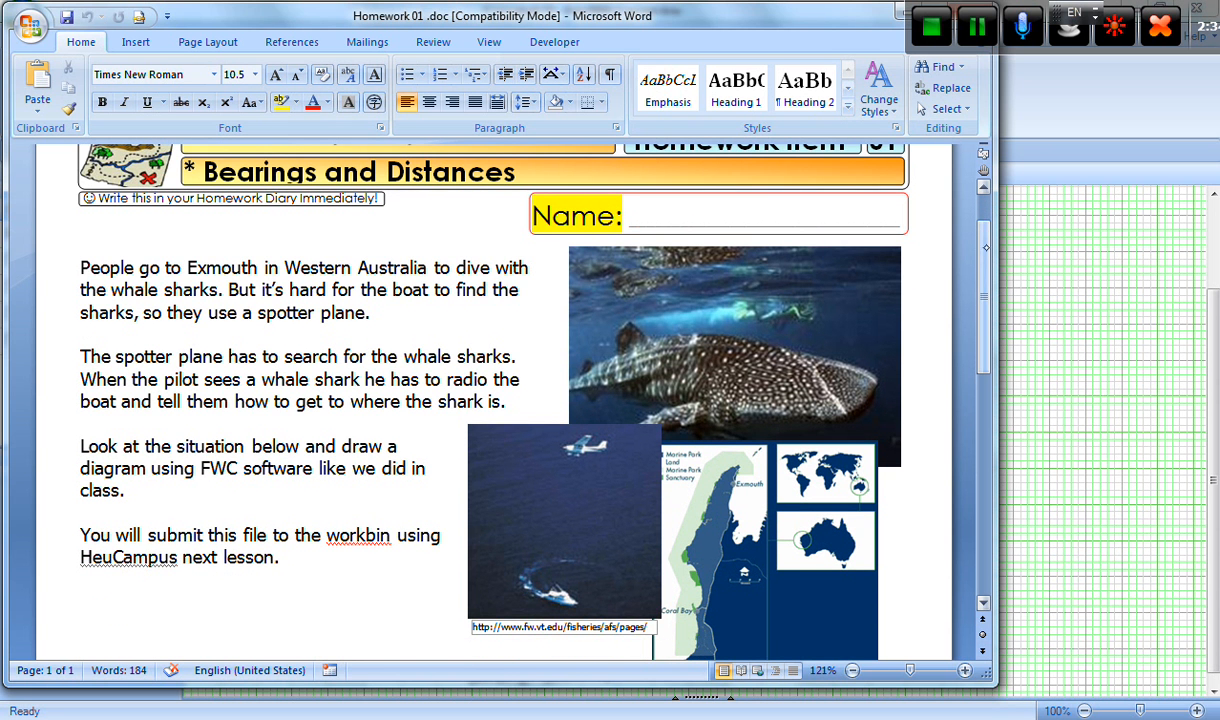
scroll(down, 3)
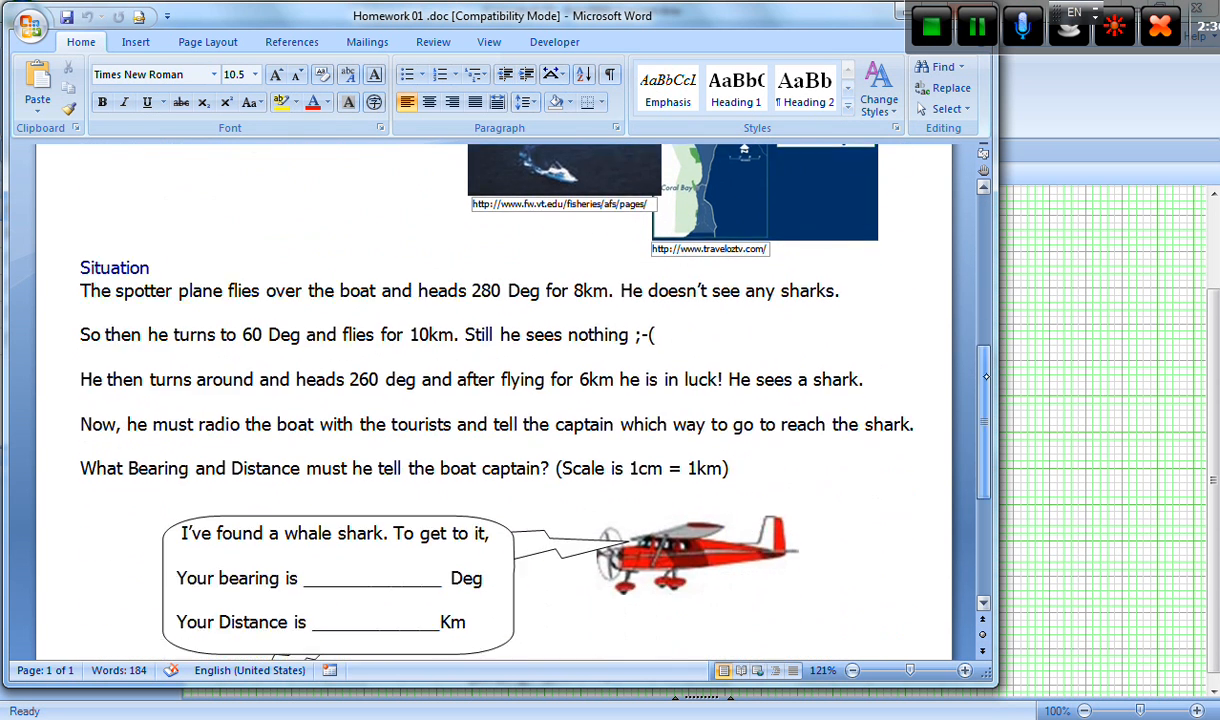
scroll(down, 3)
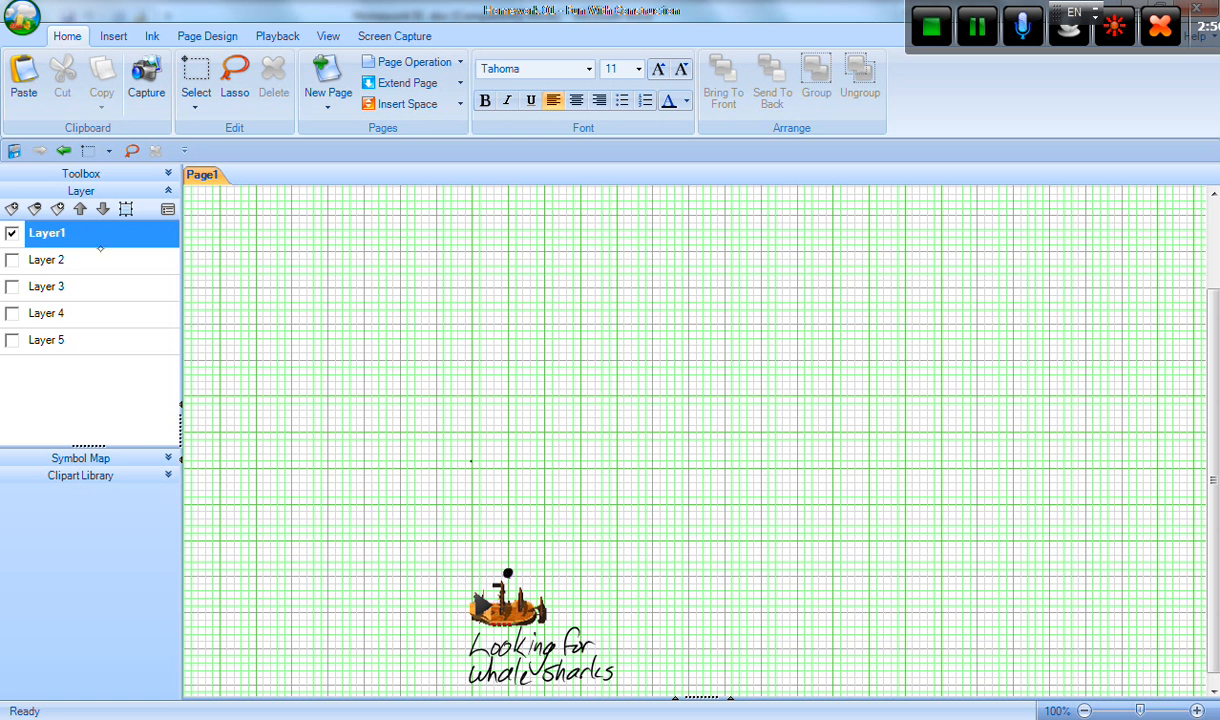
Show Layer 2's compass rose and 8km 280° leg, then open the contour map.
click(12, 260)
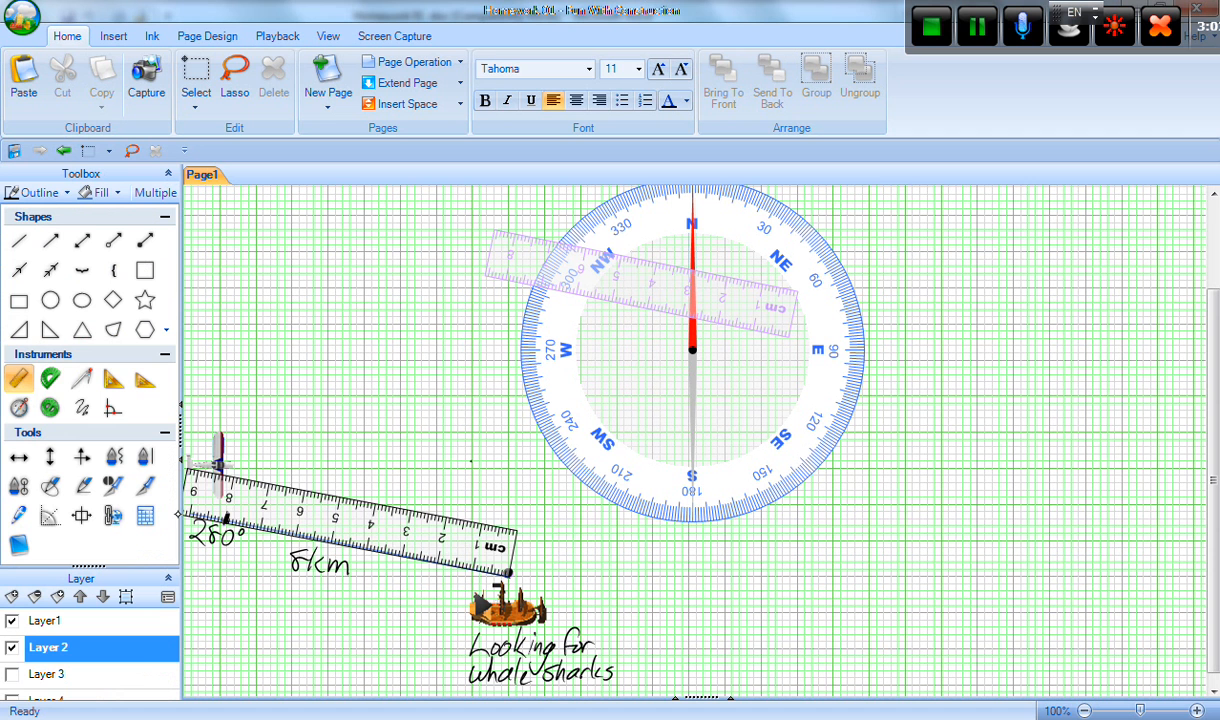
click(350, 520)
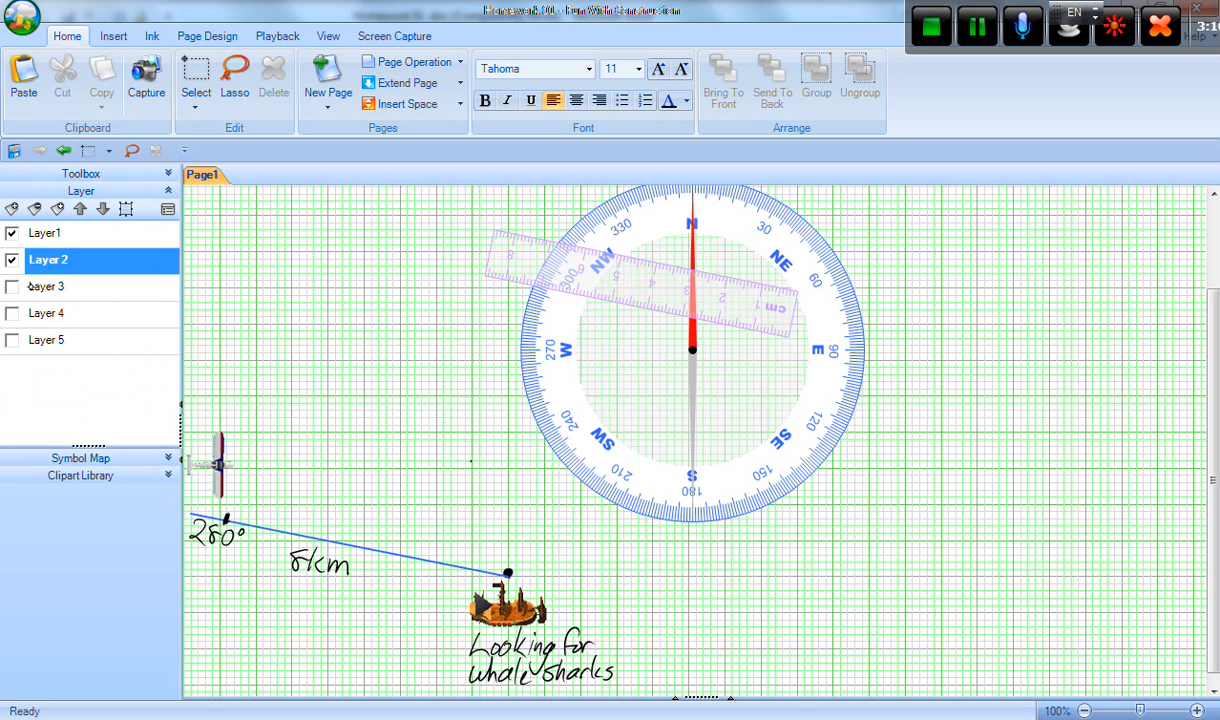
click(48, 313)
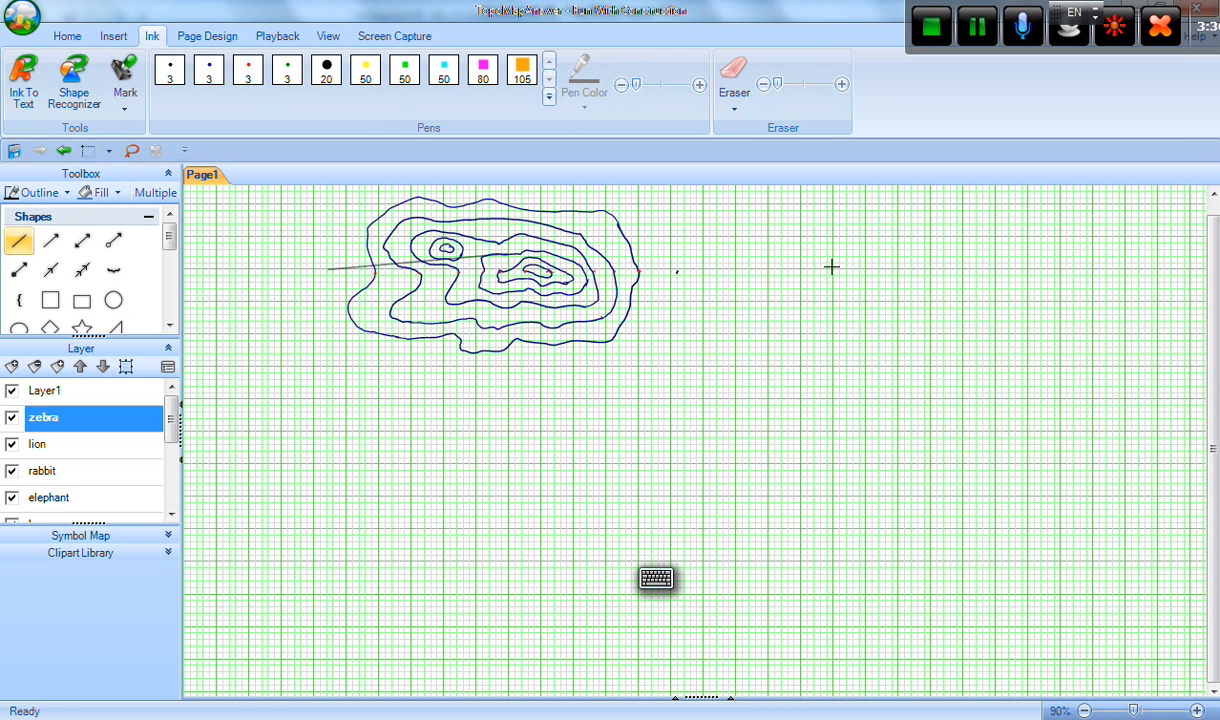
Extend the section line and show the Frame, Lables, Drop Down Lines and Intersections layers.
drag(328, 268, 850, 265)
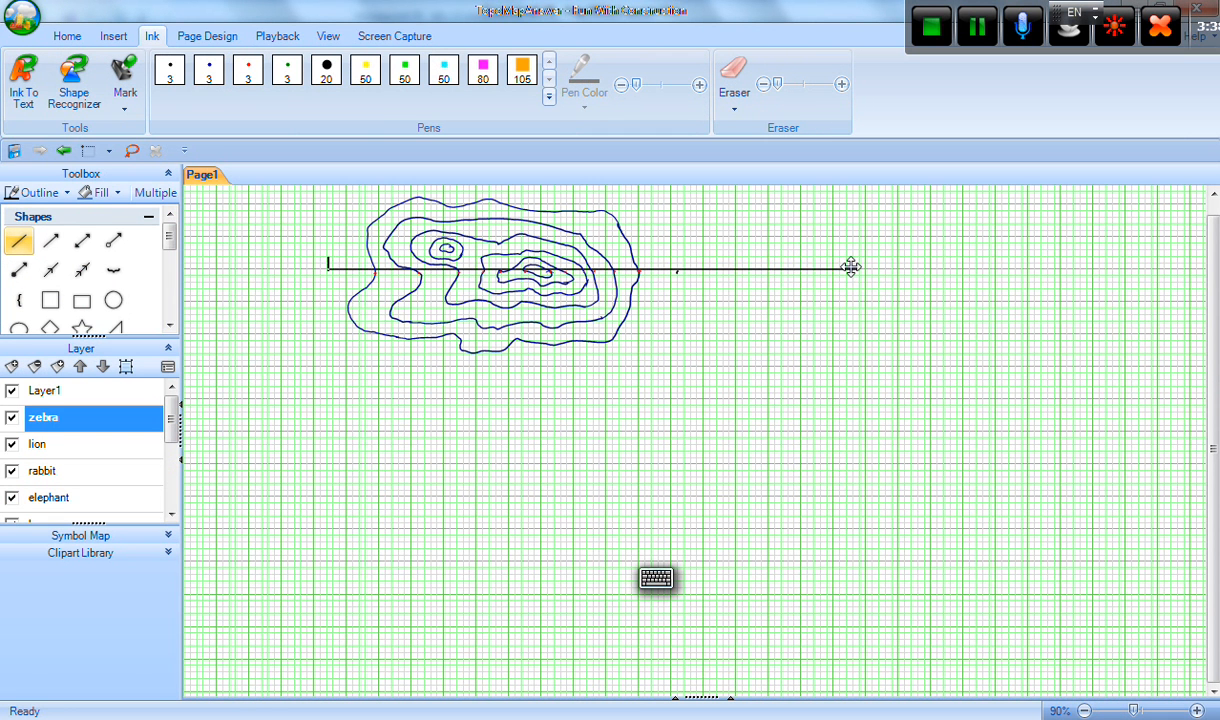
drag(656, 578, 367, 300)
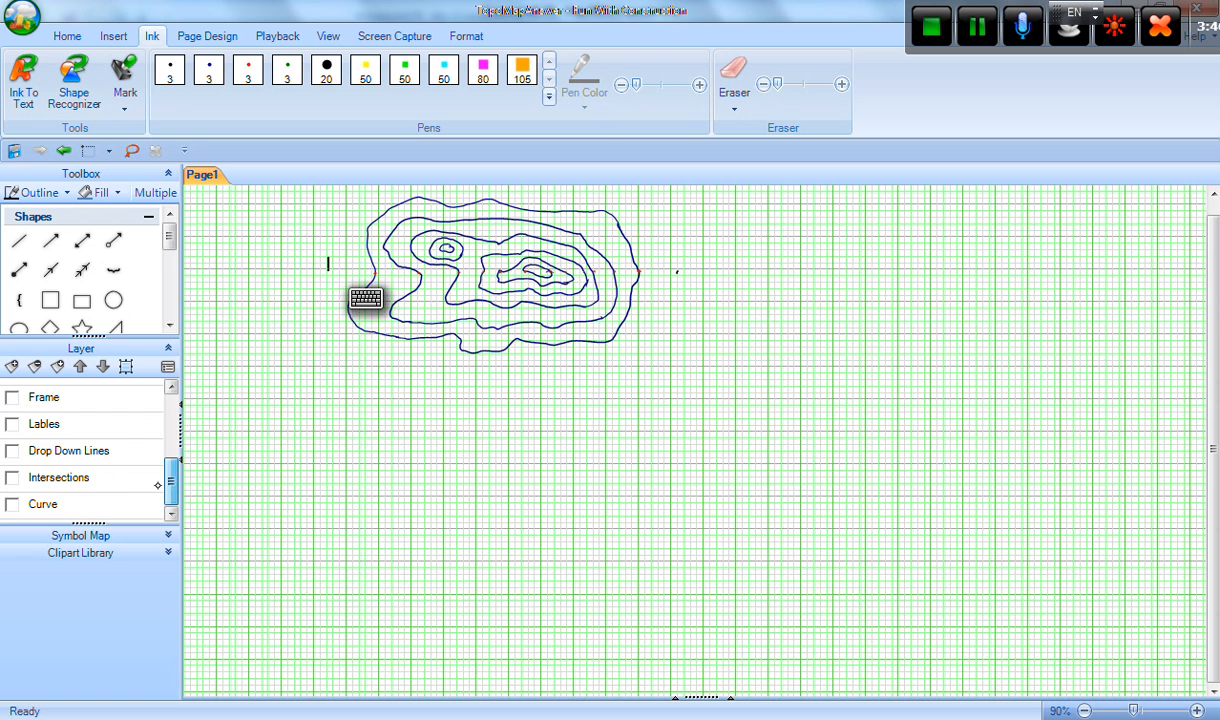
click(12, 397)
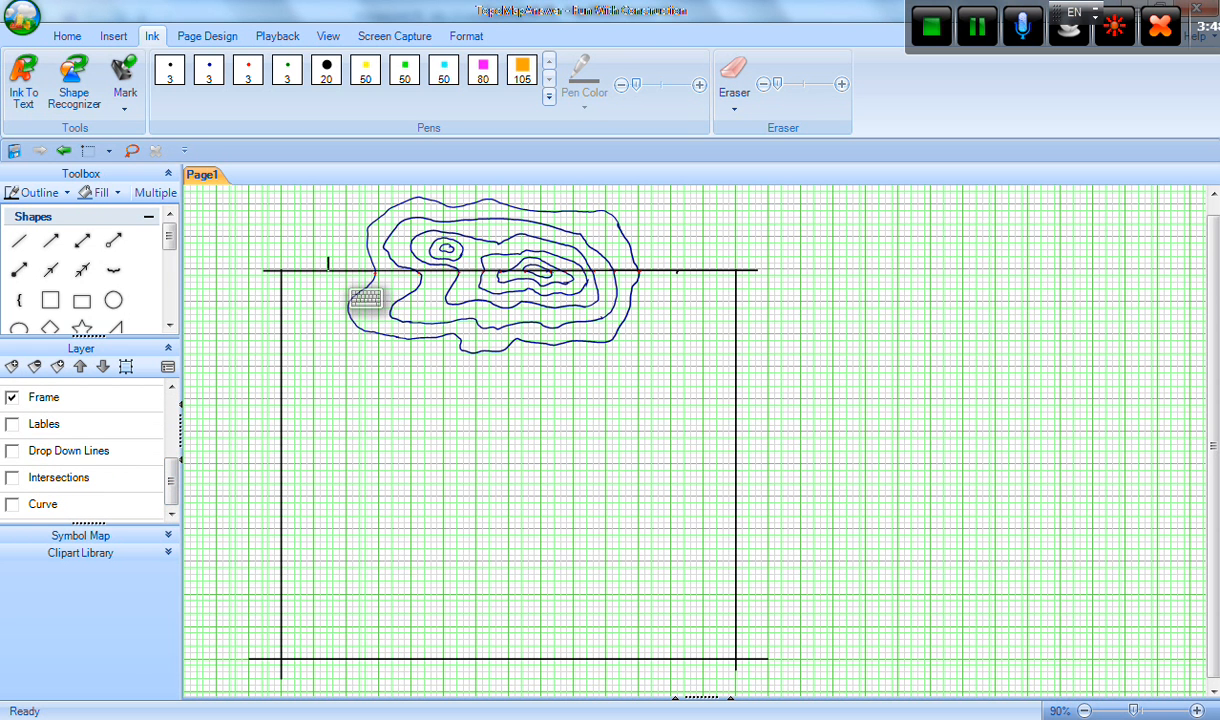
click(13, 424)
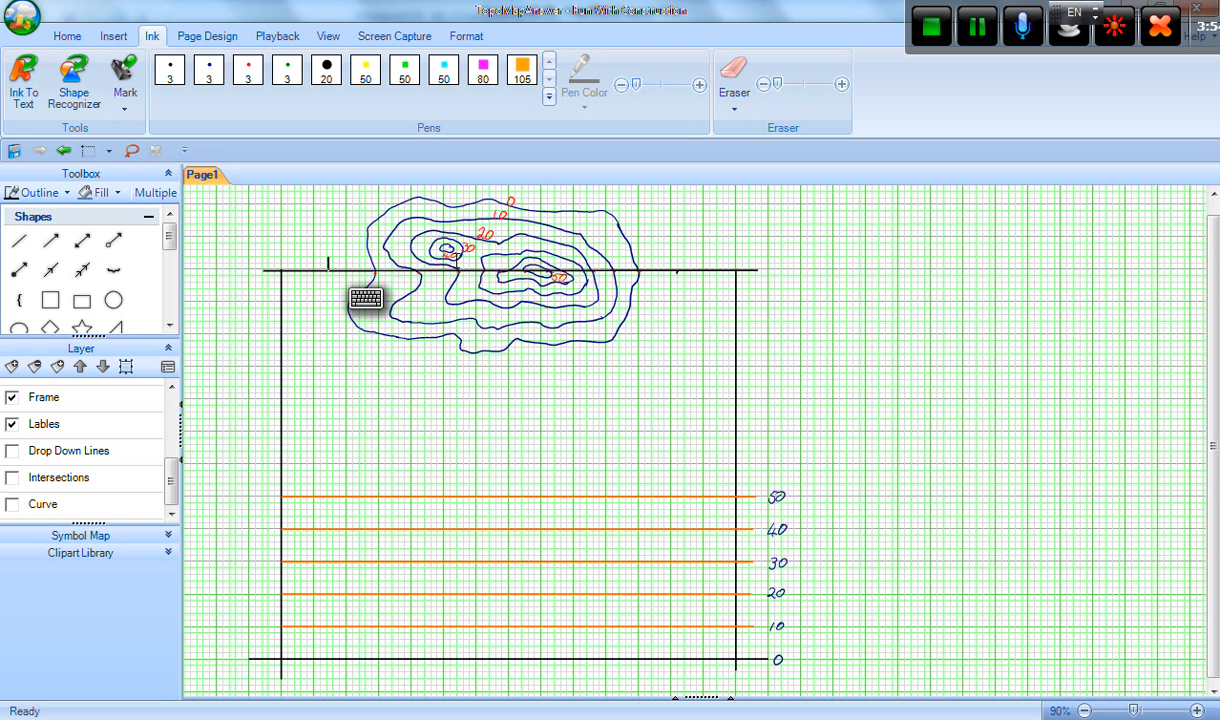
click(12, 451)
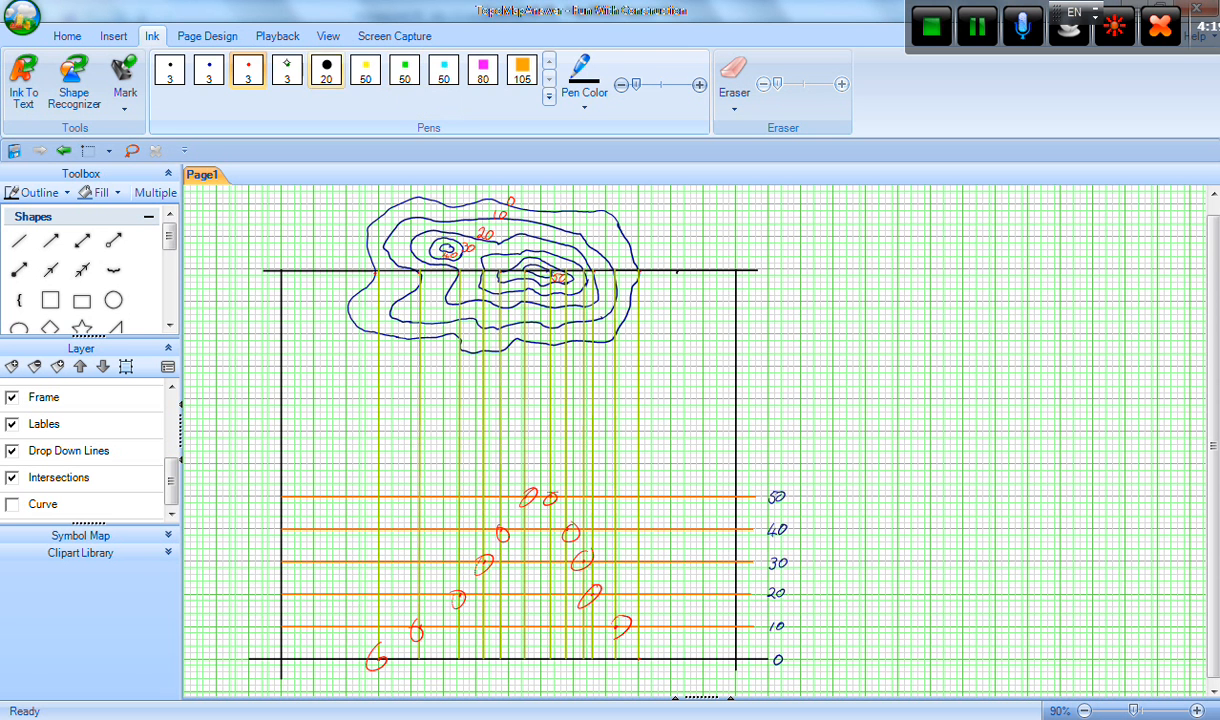
Switch back to the Page4 Brisbane map document and browse the Toolbox instruments.
click(365, 69)
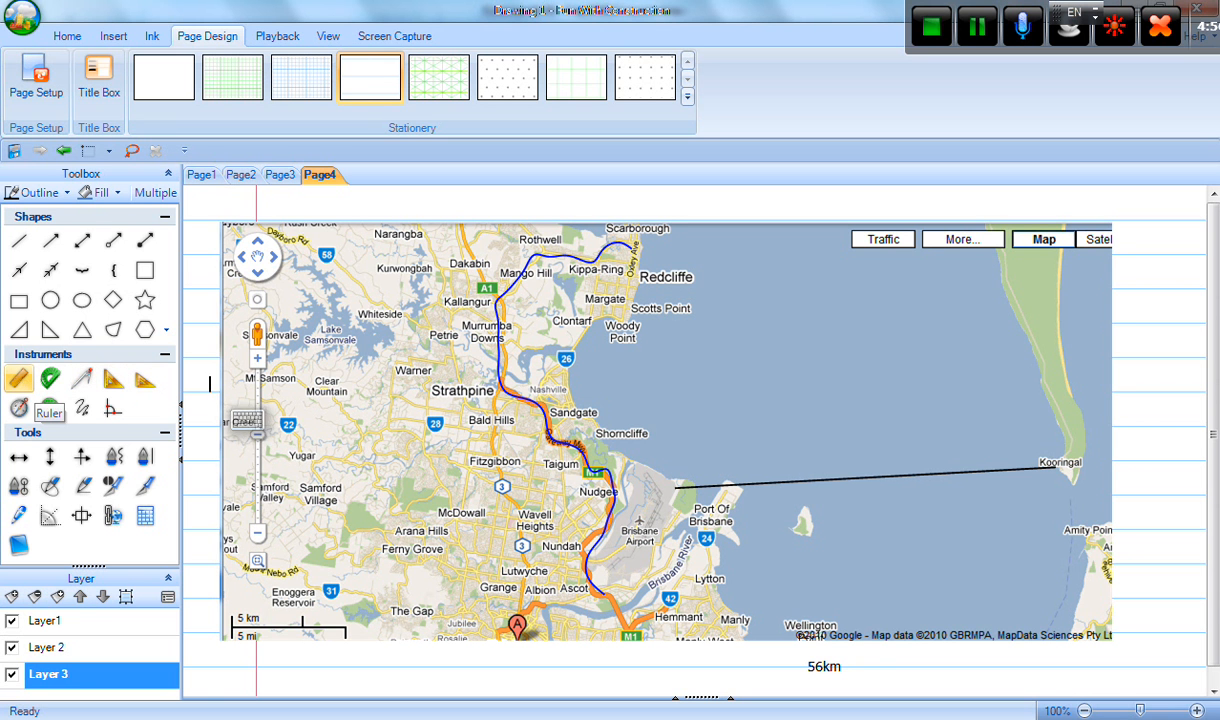
click(113, 329)
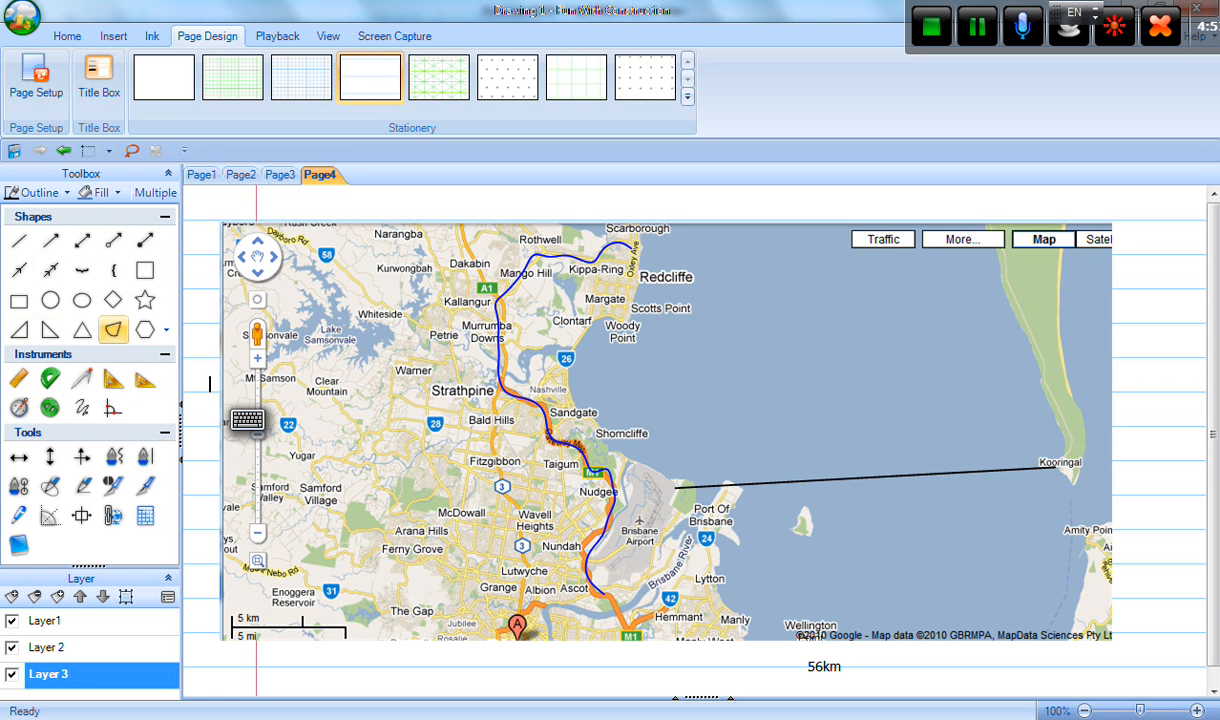
mouse_move(49, 456)
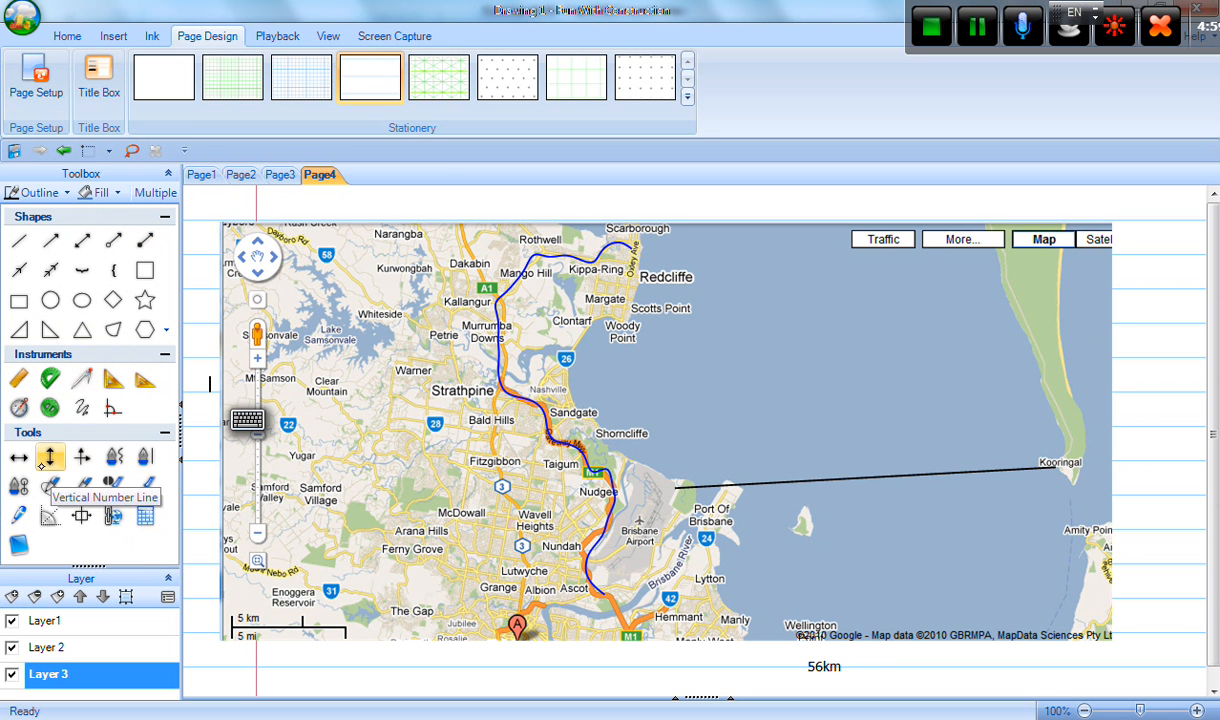